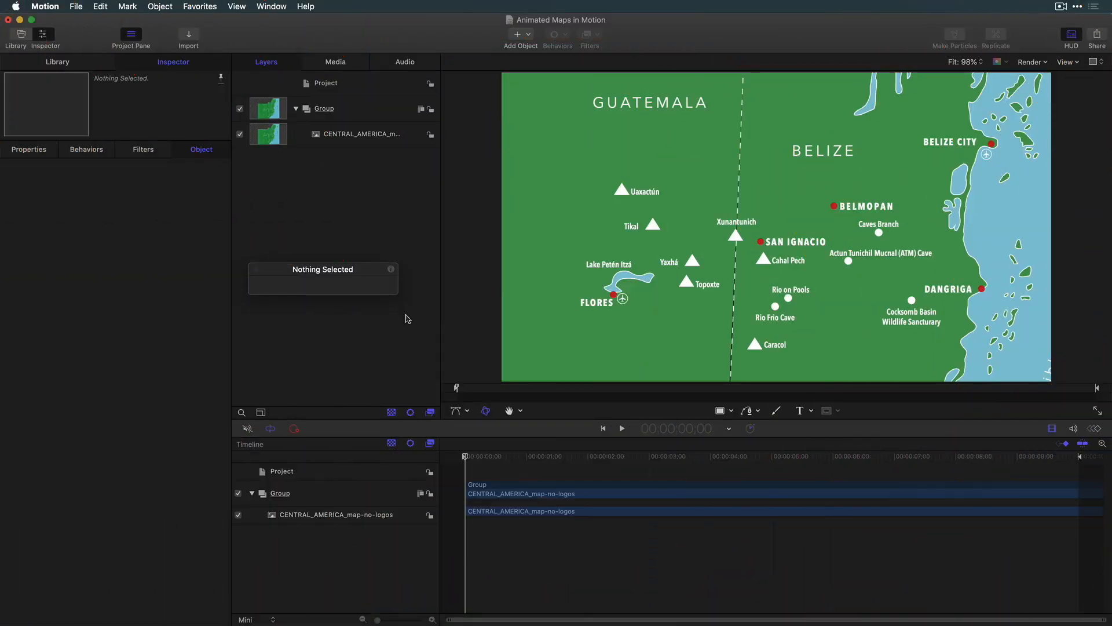
Reveal the pen tool's Bezier and B-Spline drawing style choices
click(756, 410)
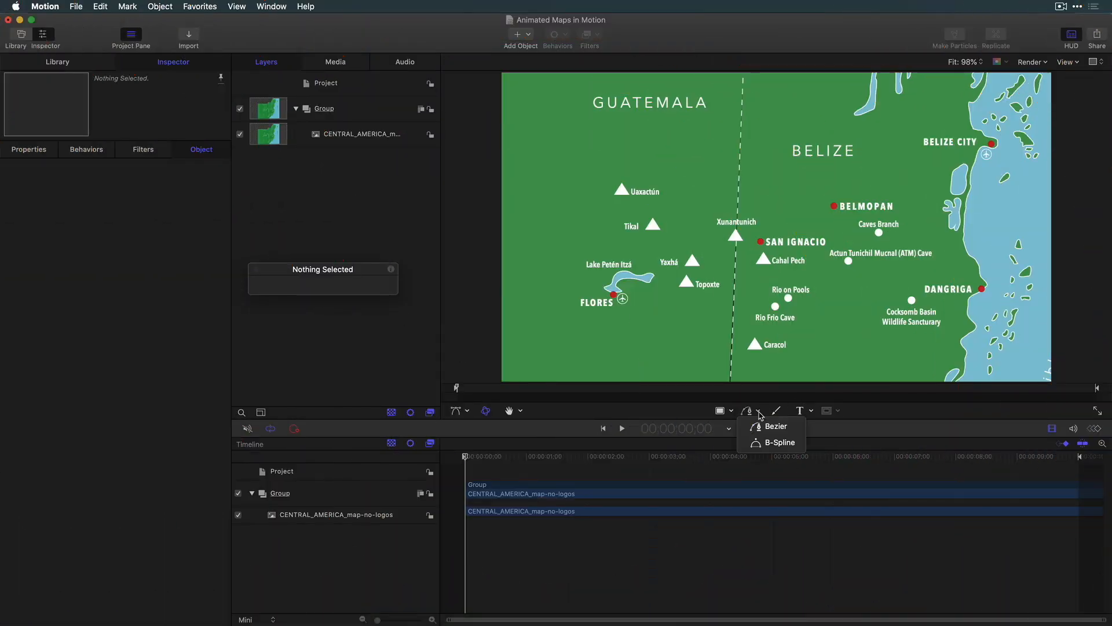
Draw a yellow Bezier route Tikal–Belmopan–Belize City and widen its outline to 22
click(775, 425)
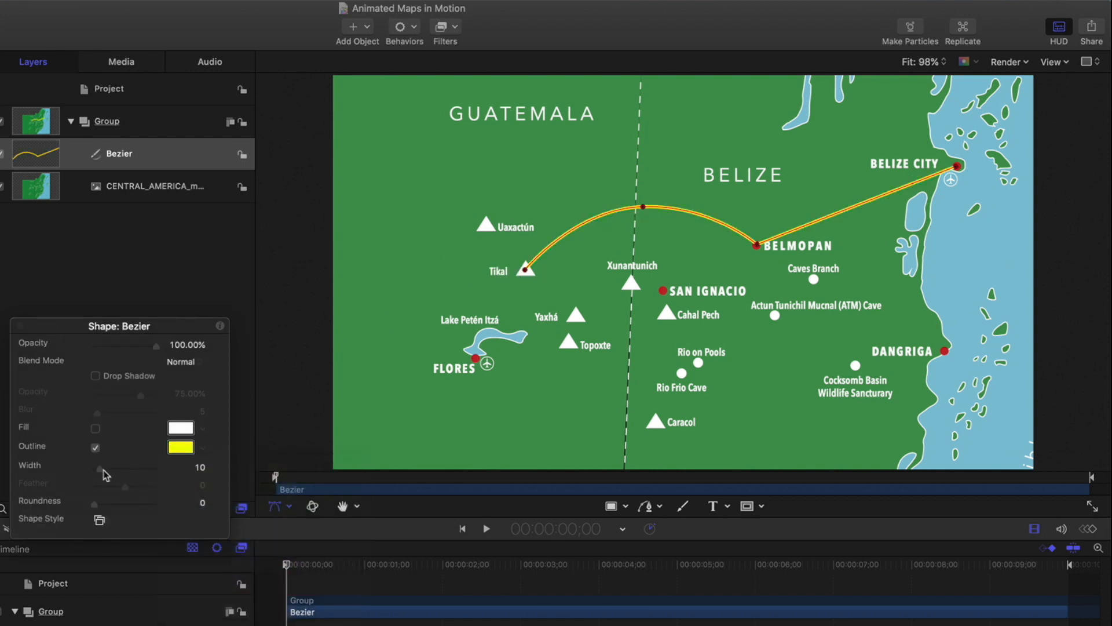
drag(100, 469, 107, 469)
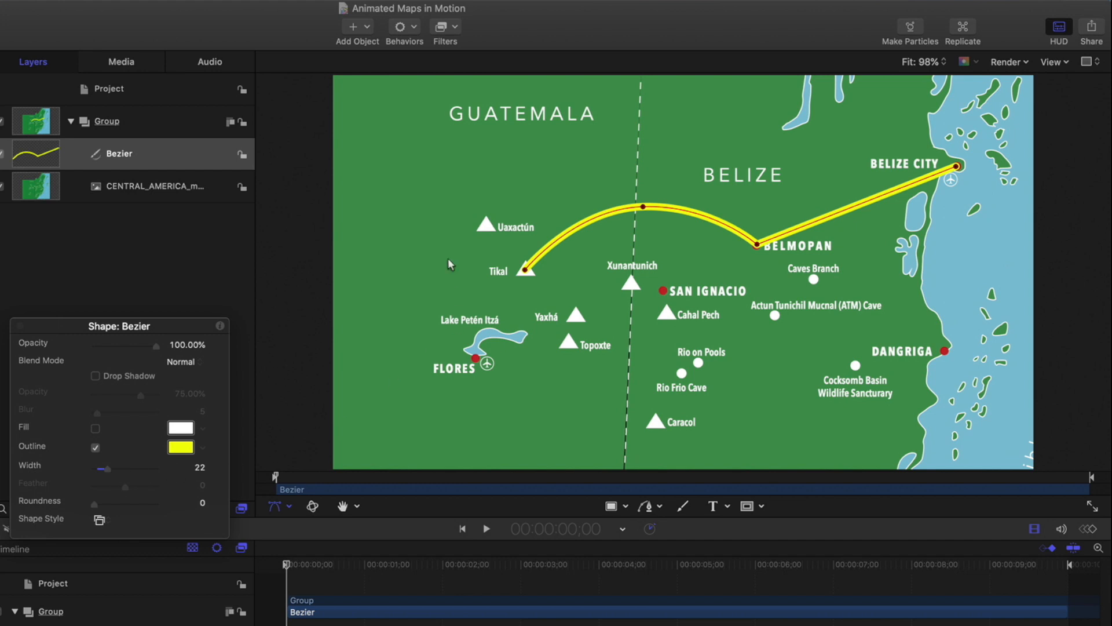
Attach a Shape > Write On behavior to the route with Speed set to Ease Both
click(403, 27)
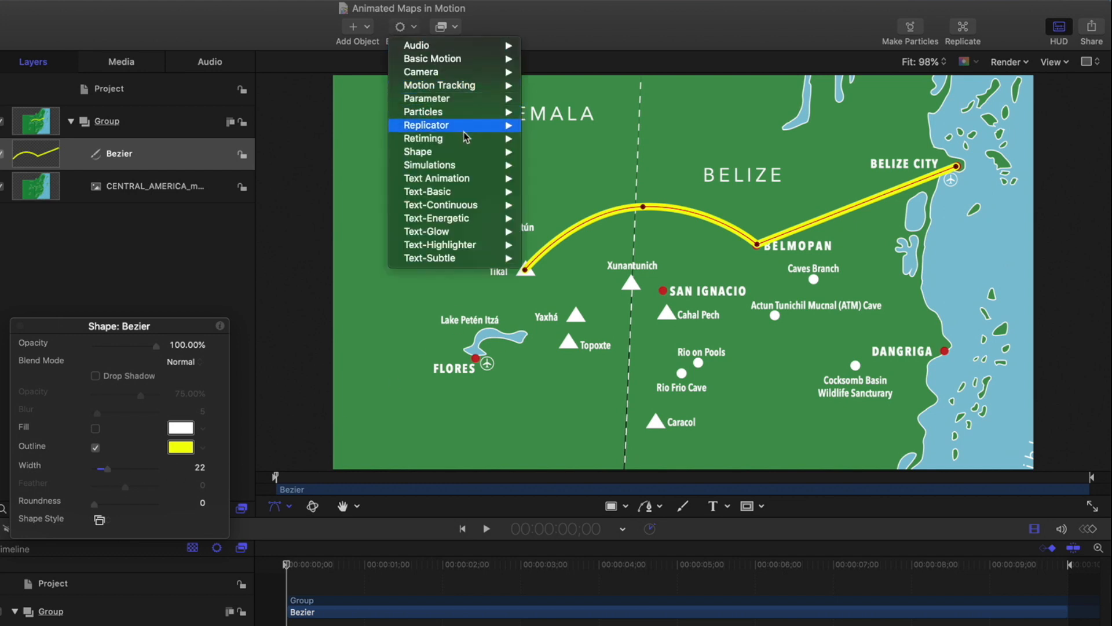
mouse_move(418, 151)
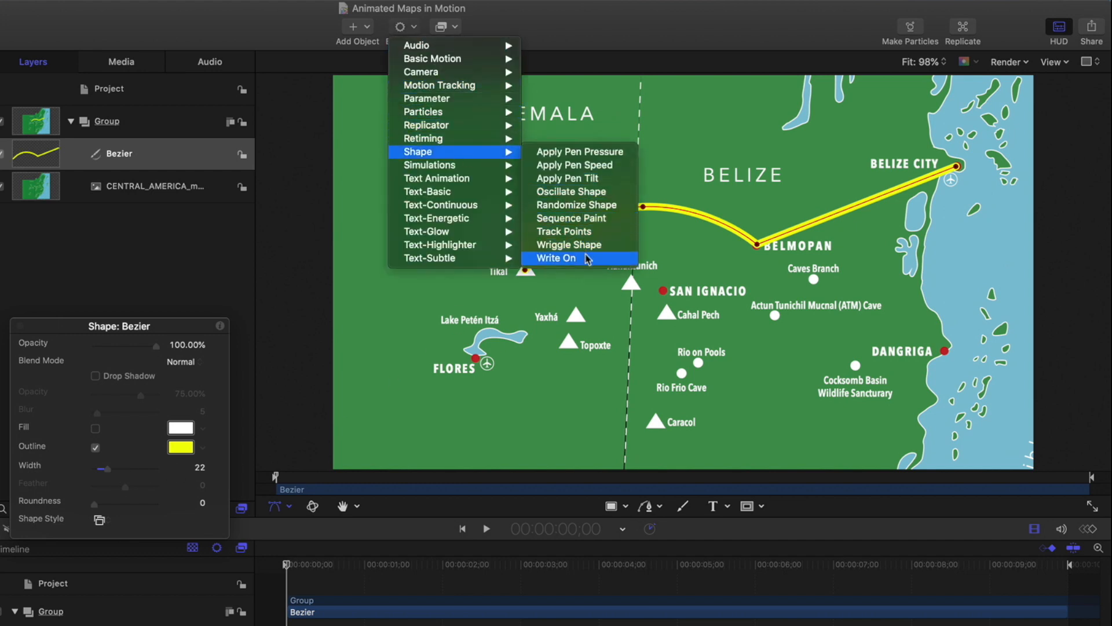
click(556, 257)
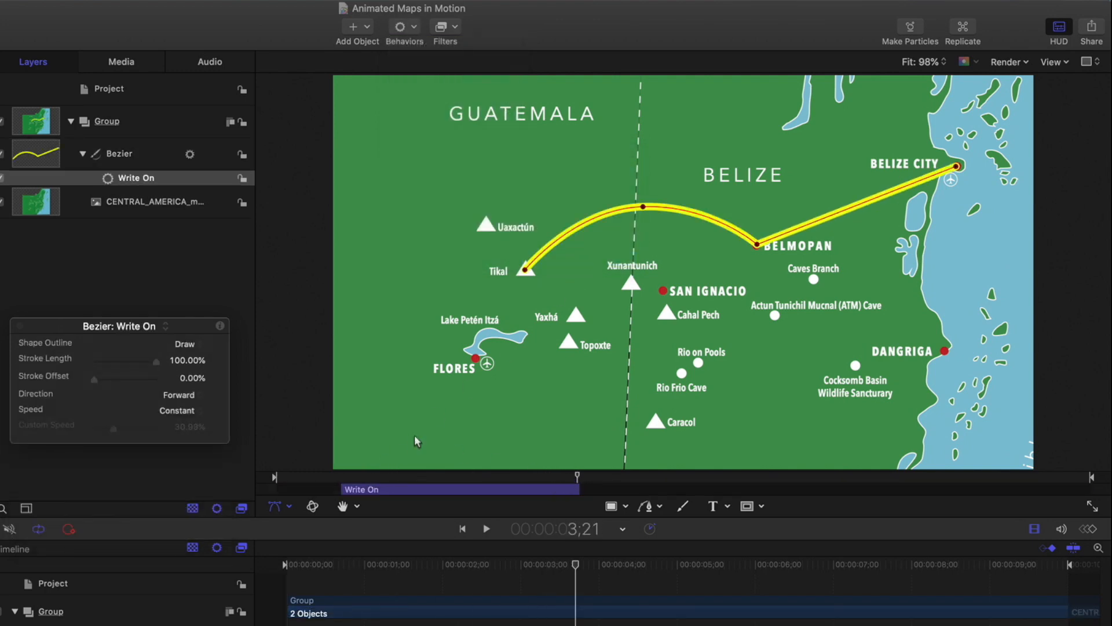
click(176, 410)
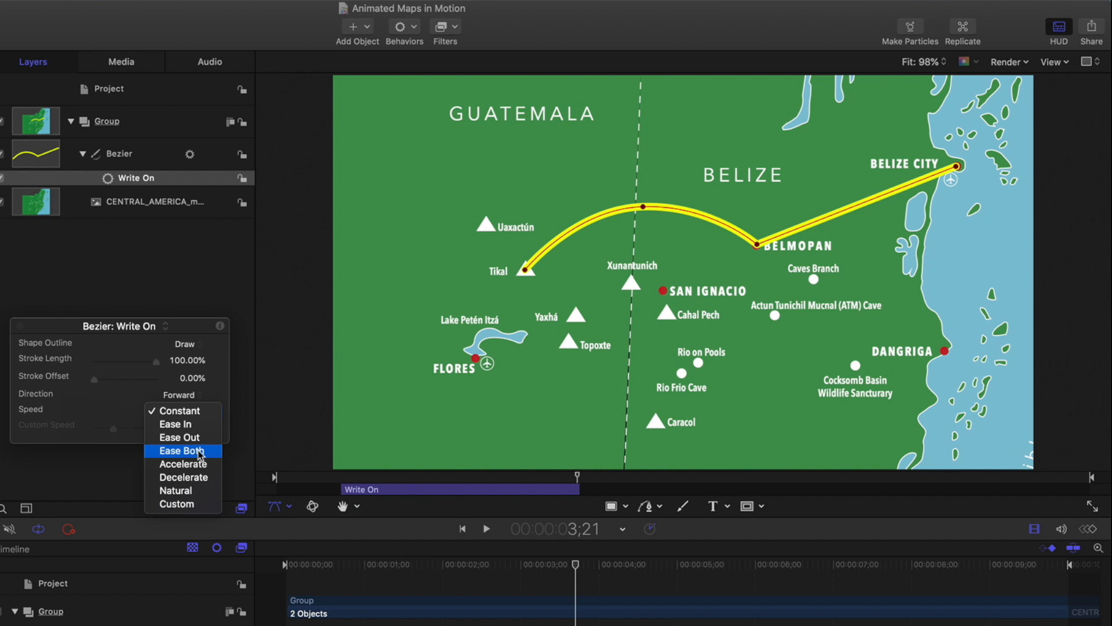
click(180, 451)
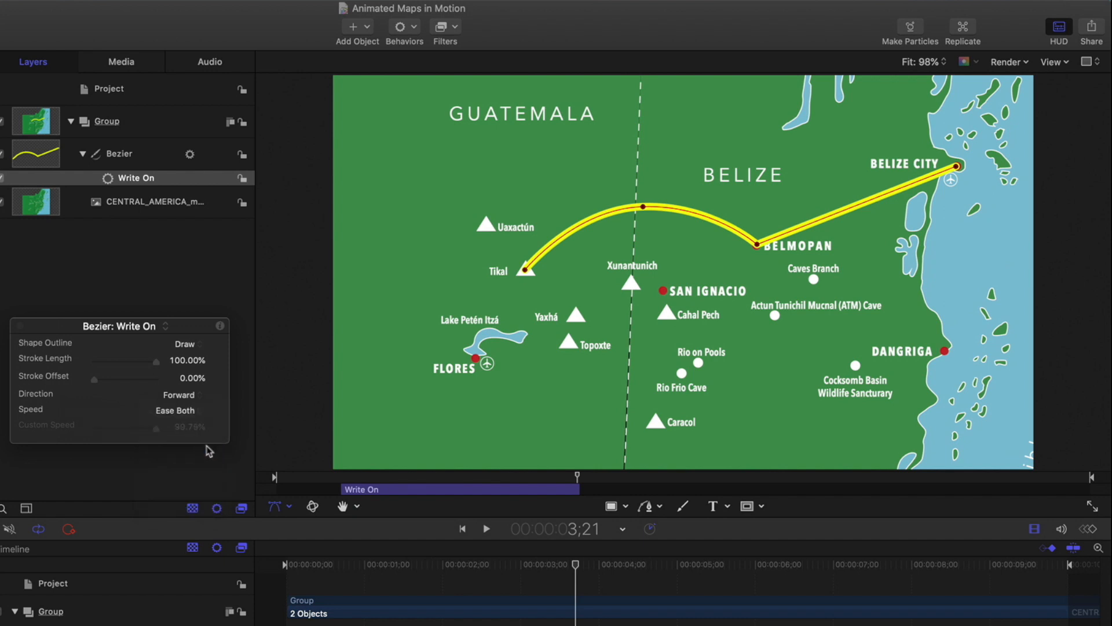
Add a Camera object and switch the map group to 3D
click(357, 26)
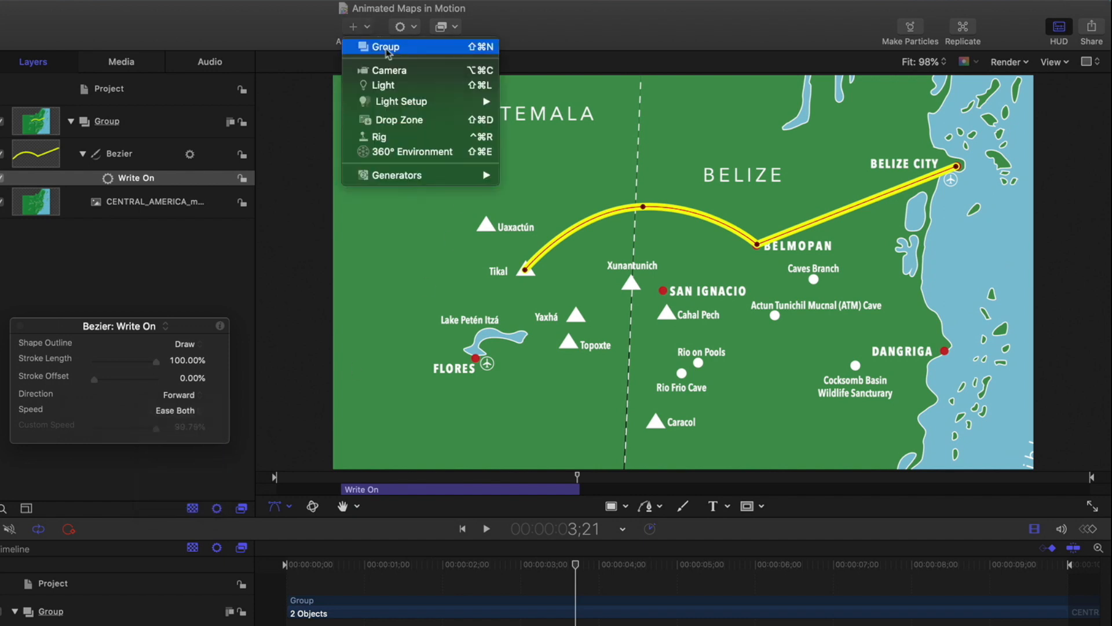
click(390, 69)
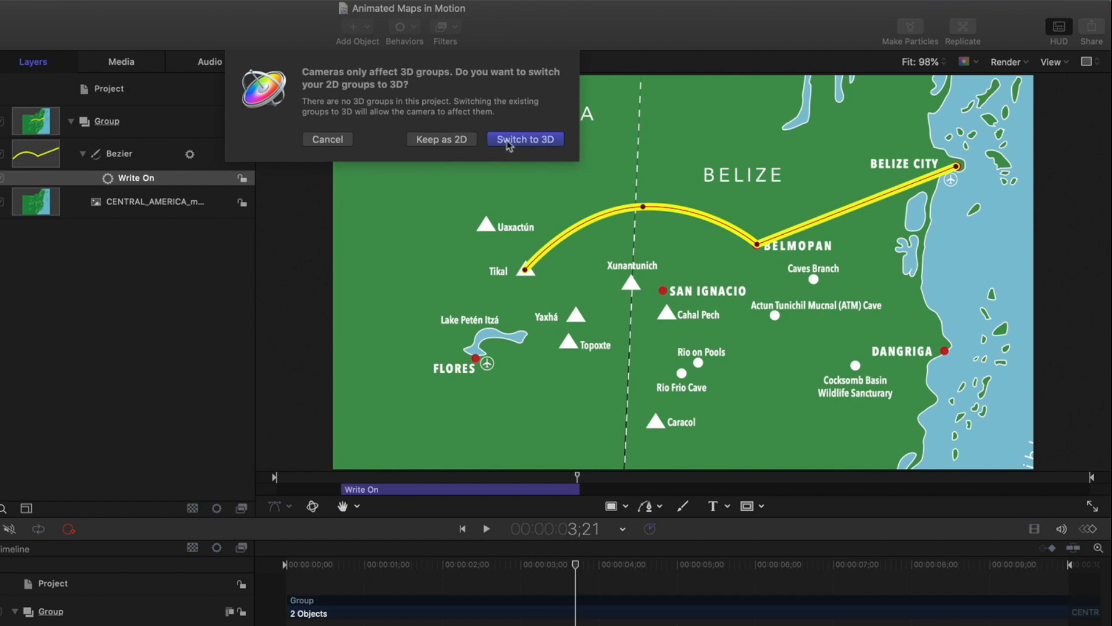
click(524, 139)
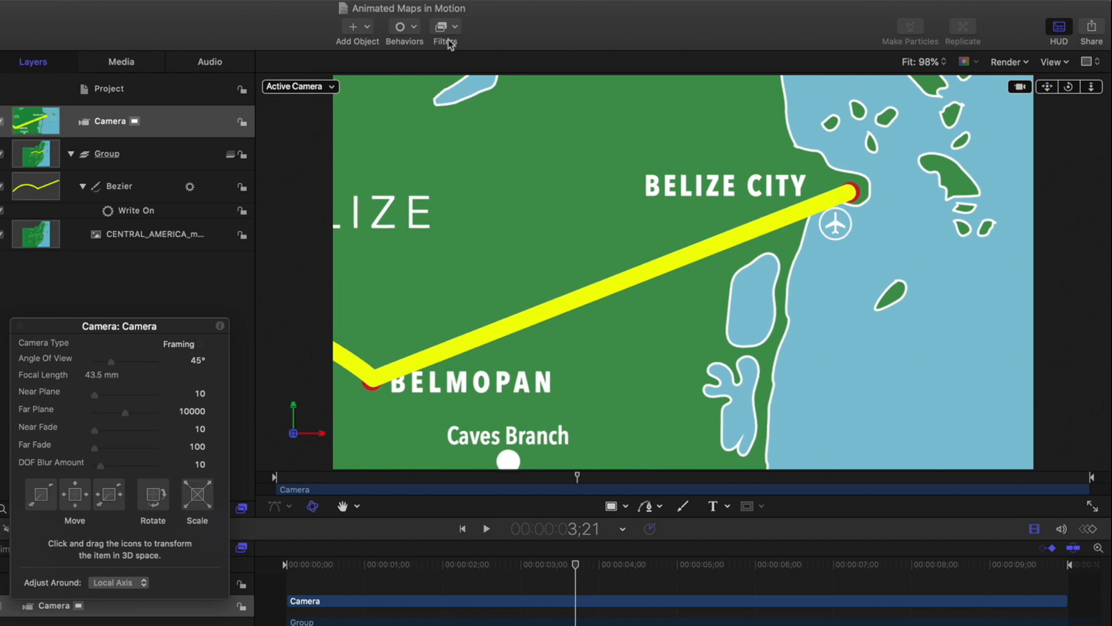
Give the camera a Basic Motion > Move behavior with Ease Both and play it back
click(403, 26)
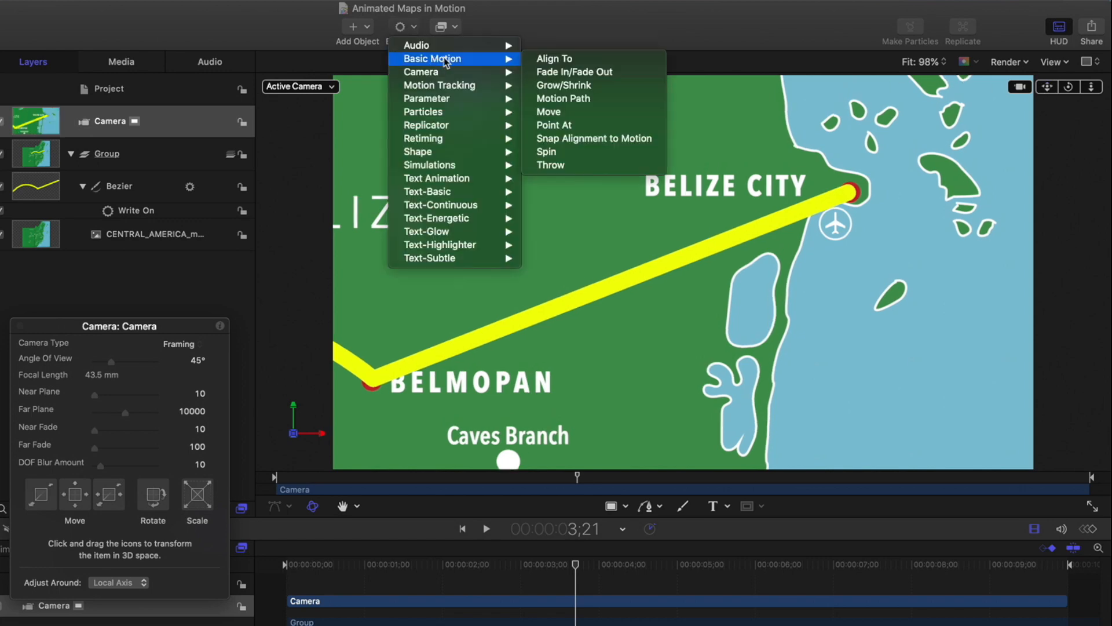
click(548, 111)
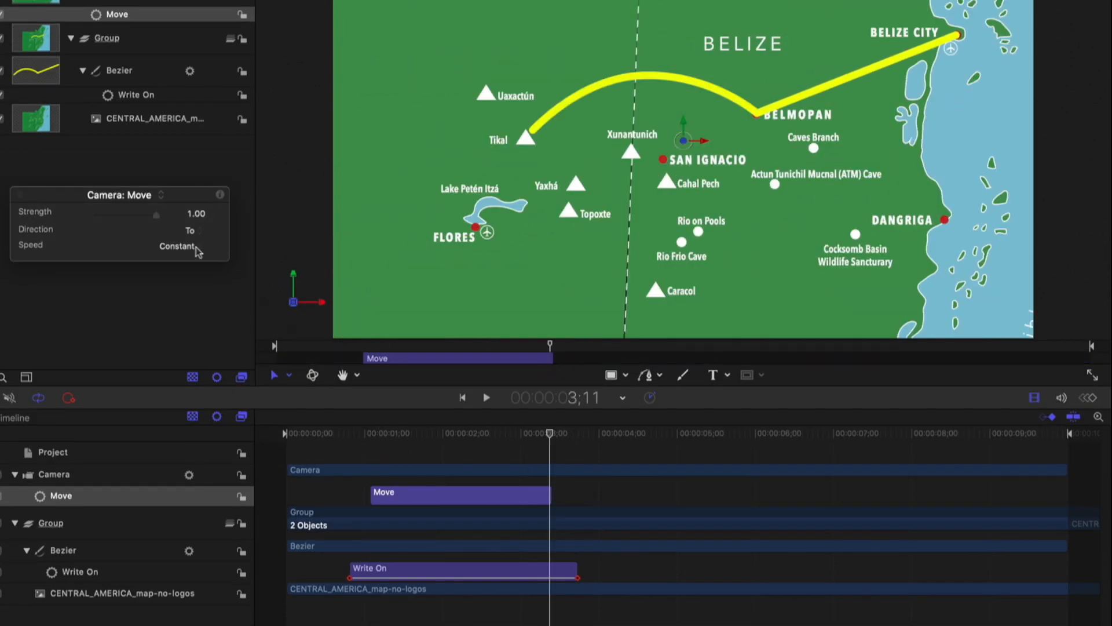
click(176, 245)
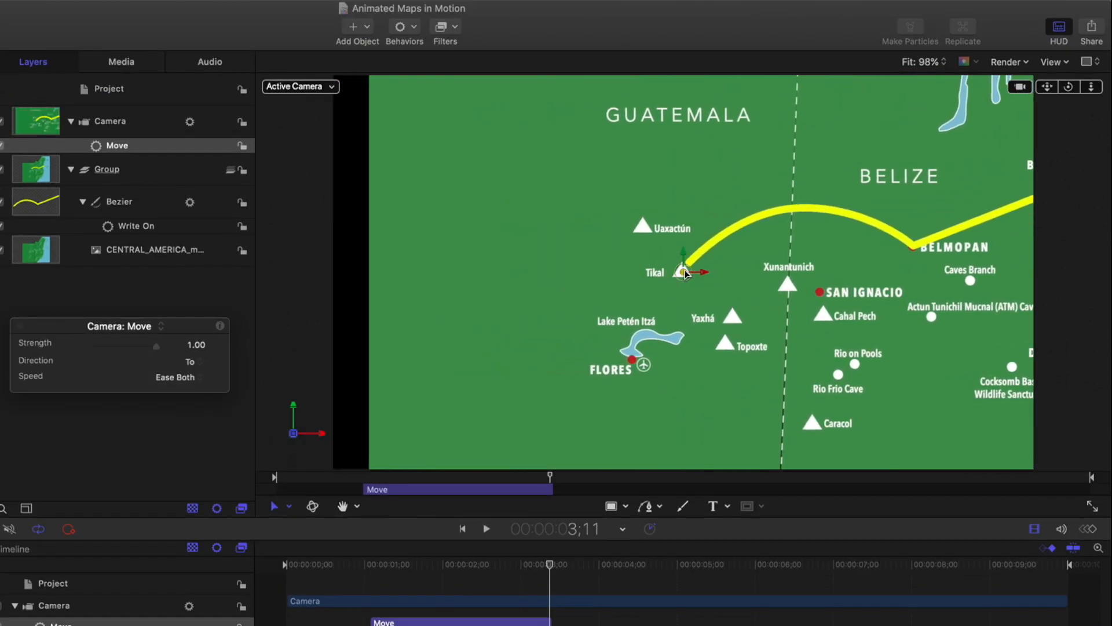
click(485, 528)
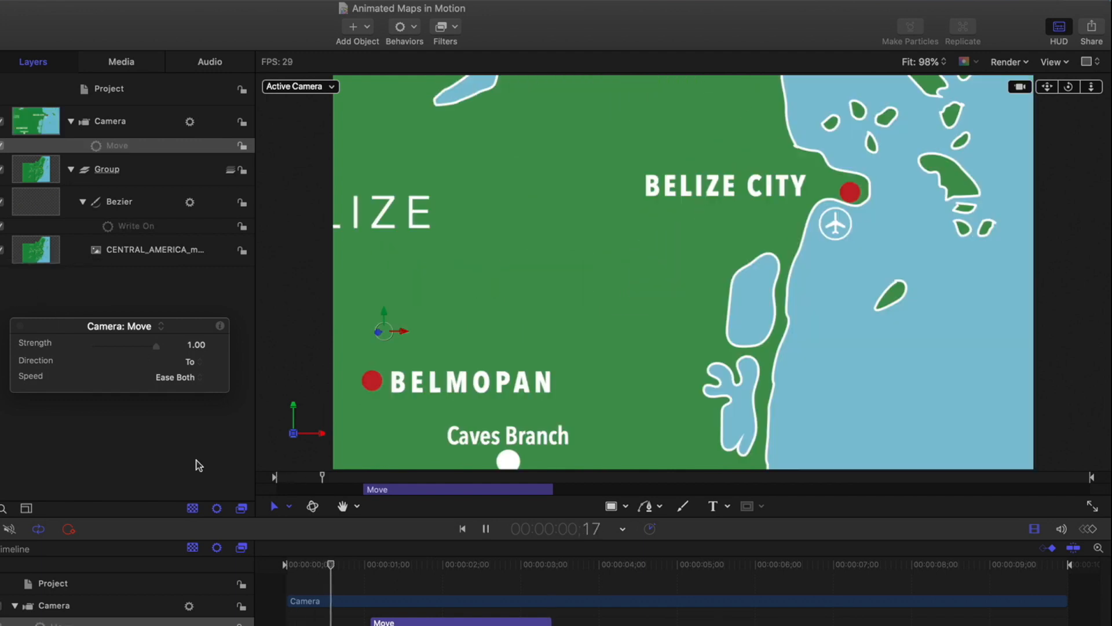